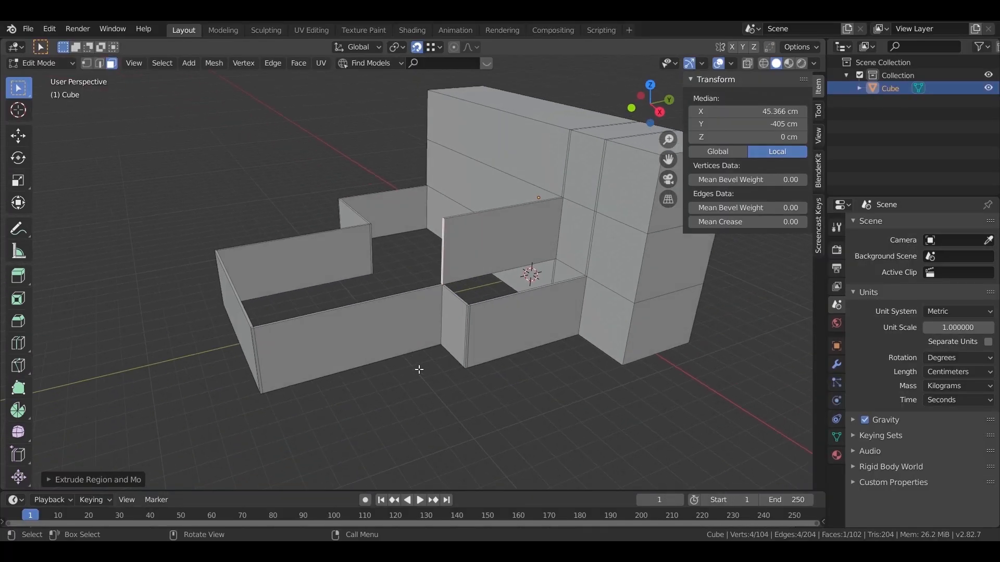
Step: Start a new General scene with the default cube, camera and light
{"action": "left_click", "coordinate": [891, 101]}
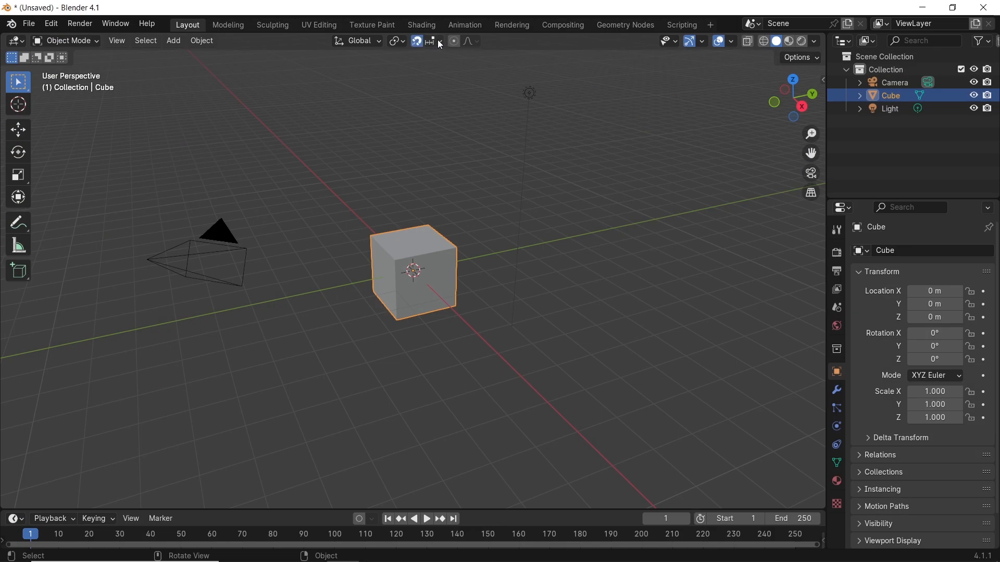
Step: Begin arranging the scene of two cubes, one blue and one pink
{"action": "left_click", "coordinate": [431, 41]}
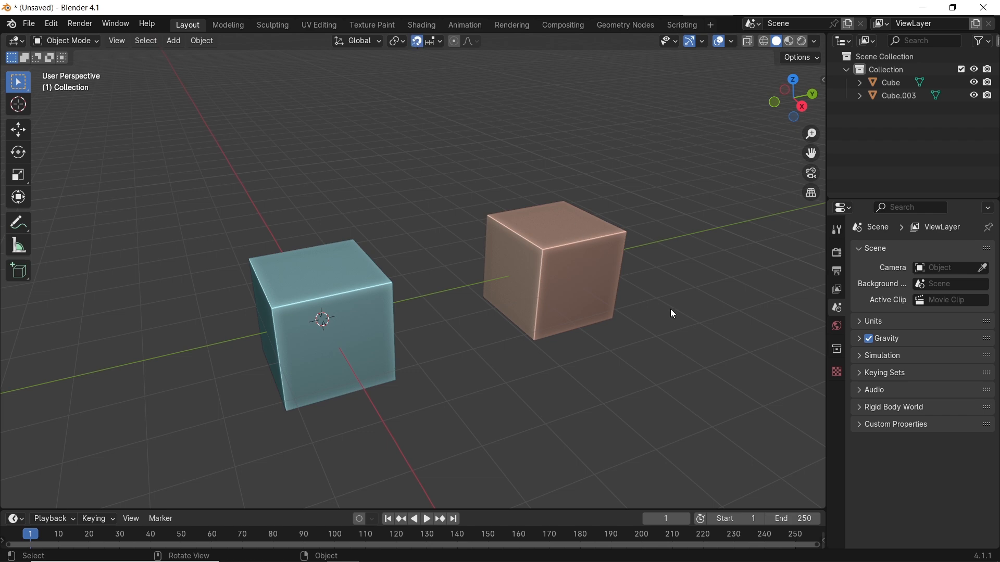
{"action": "mouse_move", "coordinate": [660, 306]}
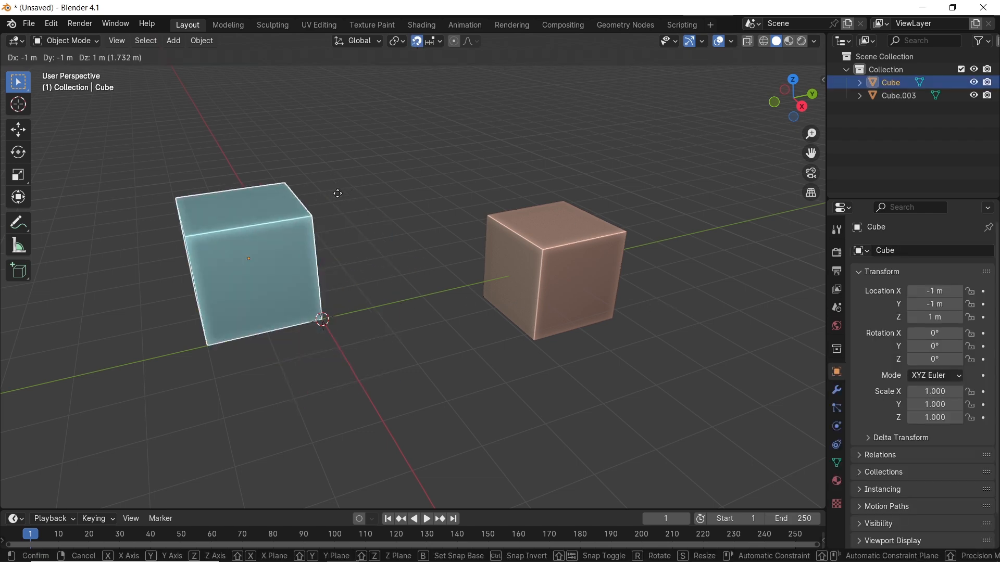
{"action": "key", "text": "x"}
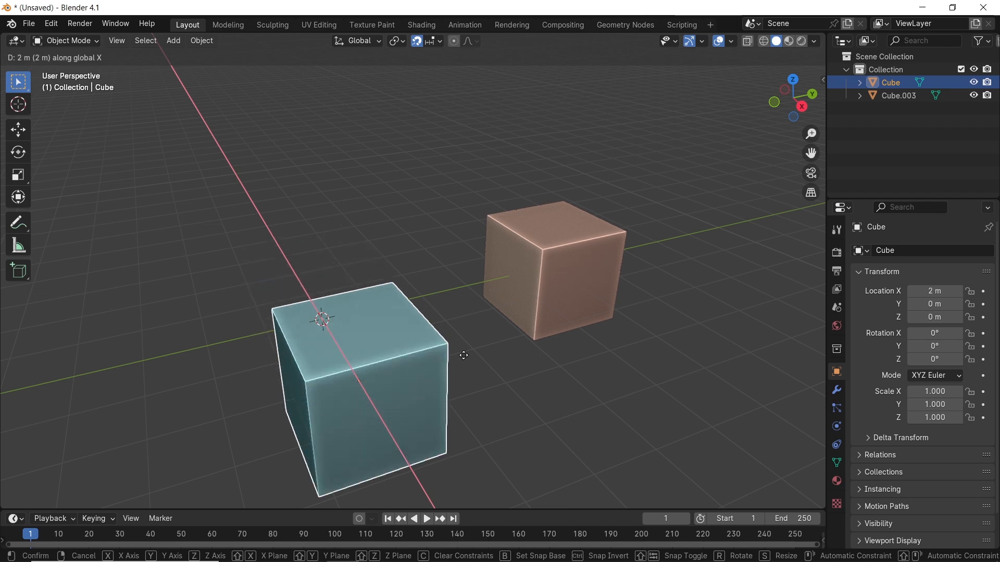
{"action": "mouse_move", "coordinate": [337, 231]}
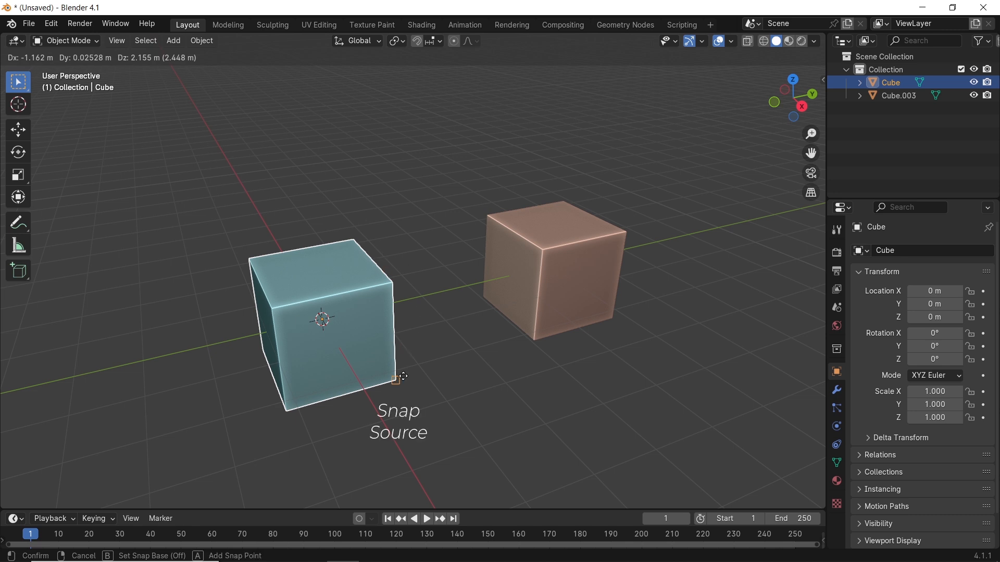
{"action": "mouse_move", "coordinate": [606, 249]}
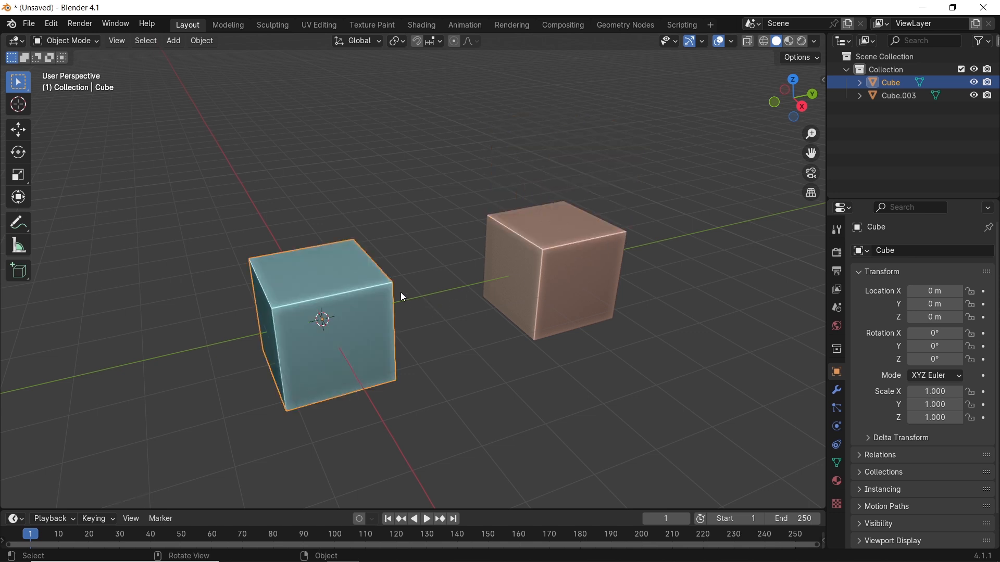
Step: Enter Edit Mode on the blue cube and pull its side face along global Y toward the pink cube
{"action": "key", "text": "Tab"}
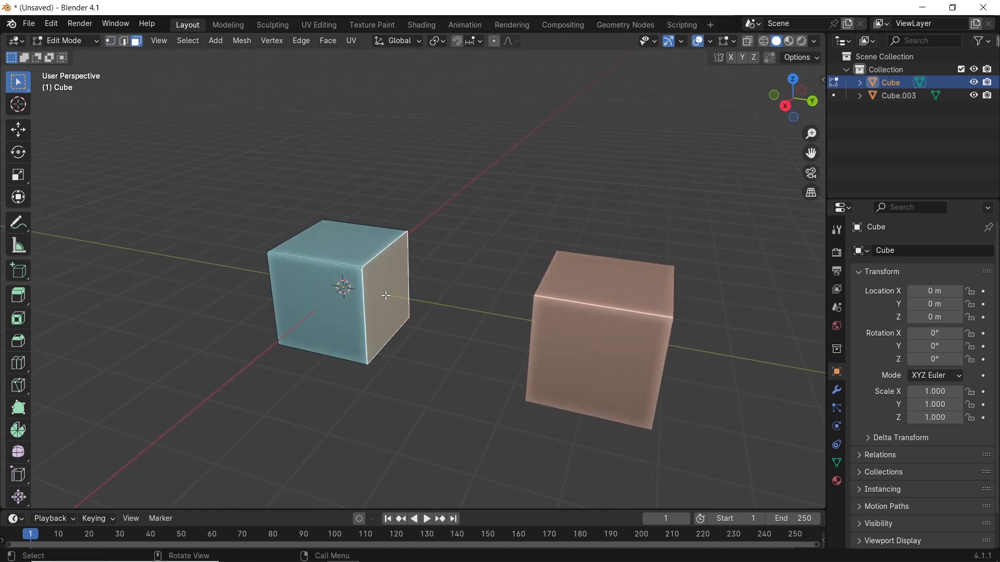
{"action": "mouse_move", "coordinate": [439, 244]}
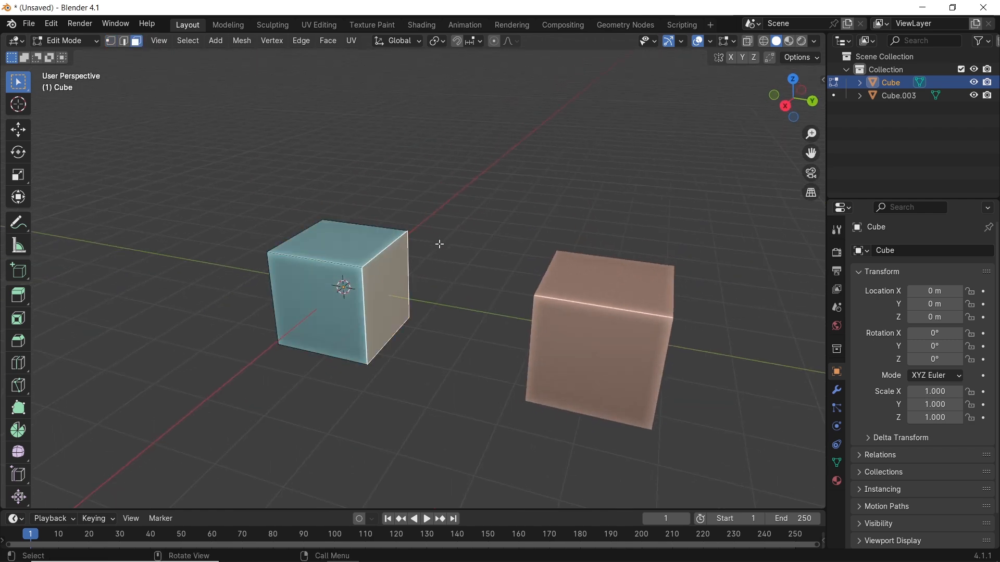
{"action": "key", "text": "g"}
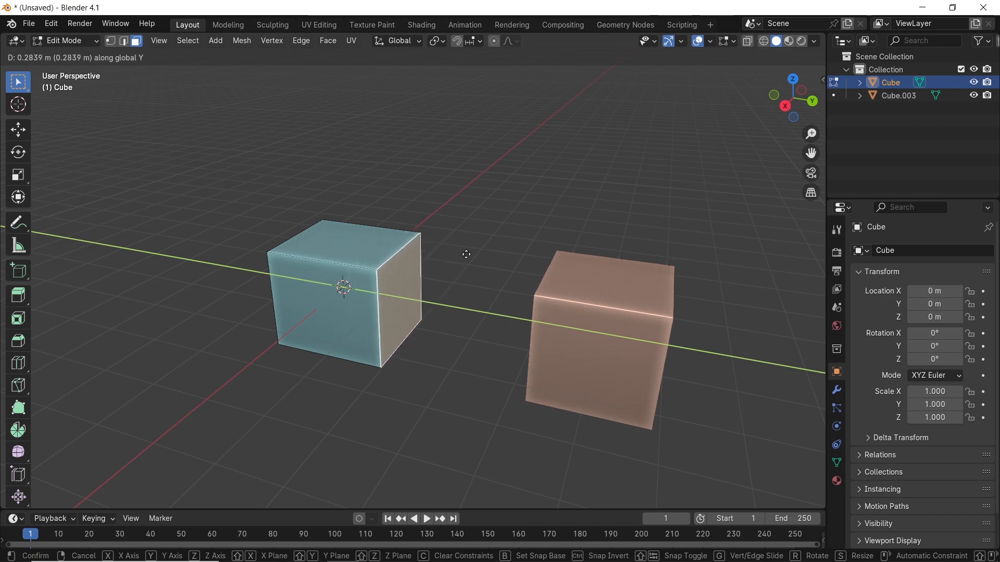
{"action": "mouse_move", "coordinate": [494, 269]}
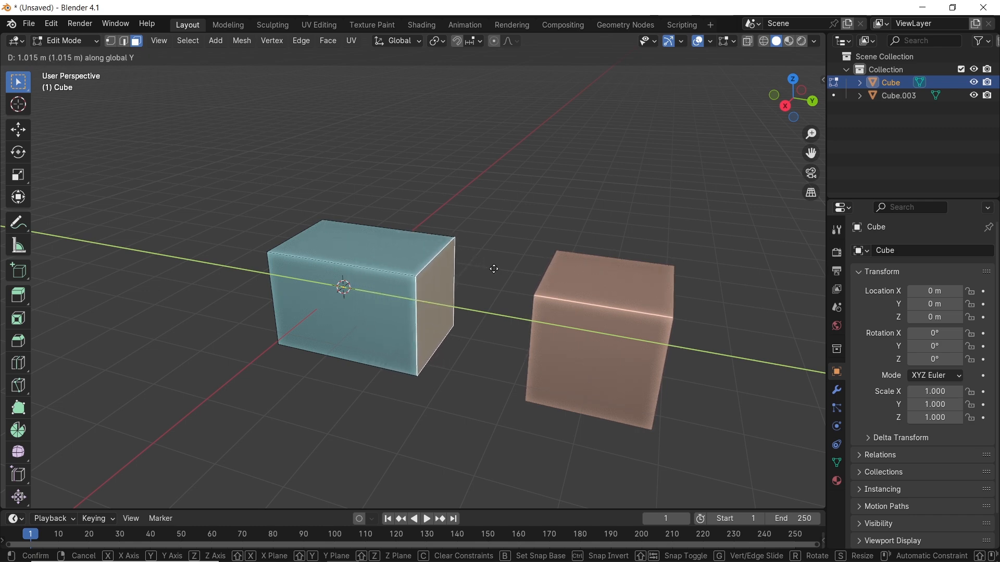
{"action": "mouse_move", "coordinate": [501, 272]}
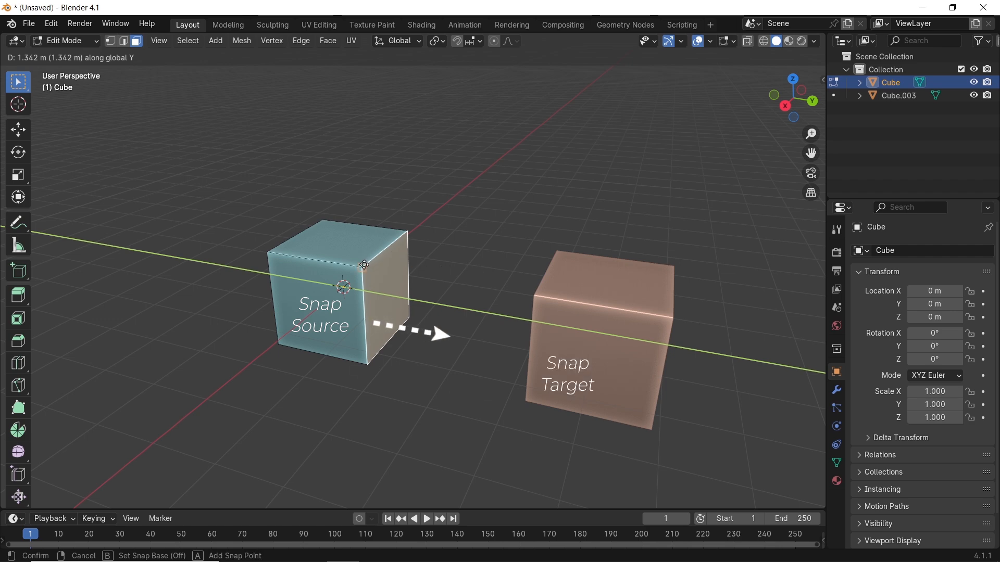
{"action": "mouse_move", "coordinate": [517, 293]}
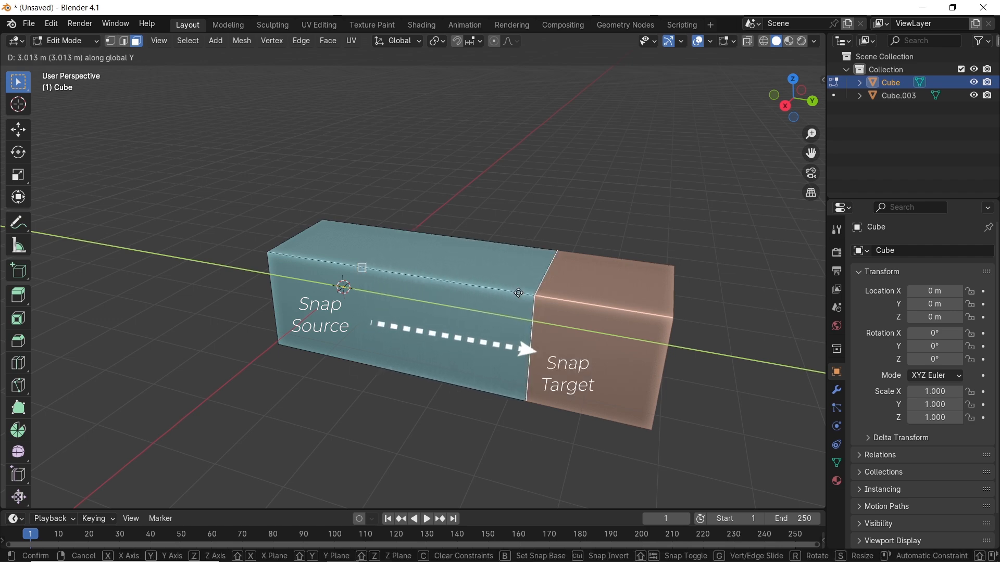